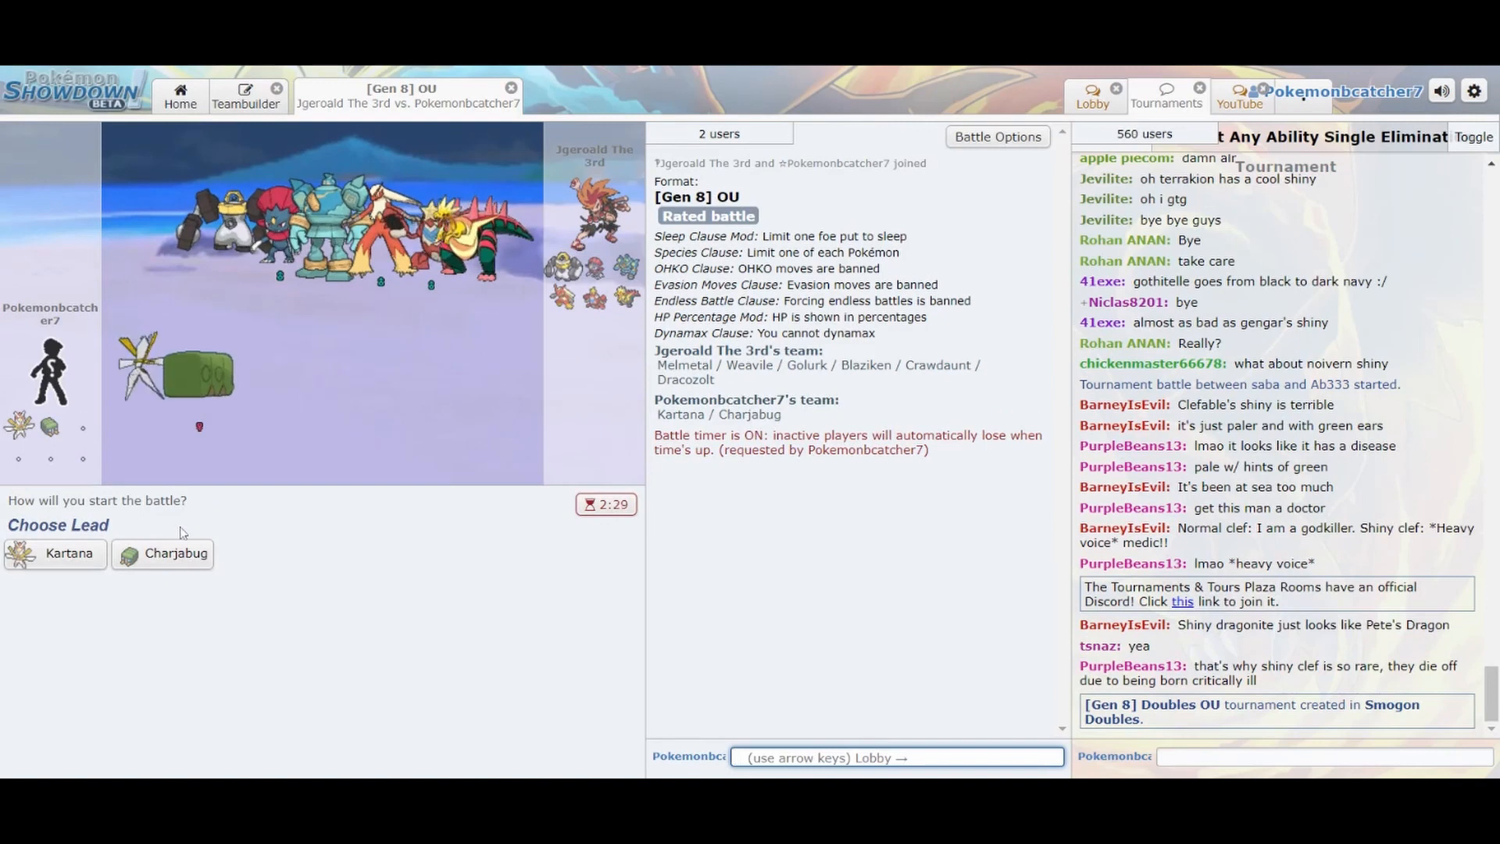
# Lead with Charjabug and compliment the opponent's team in chat ('like your ch').
pyautogui.click(161, 553)
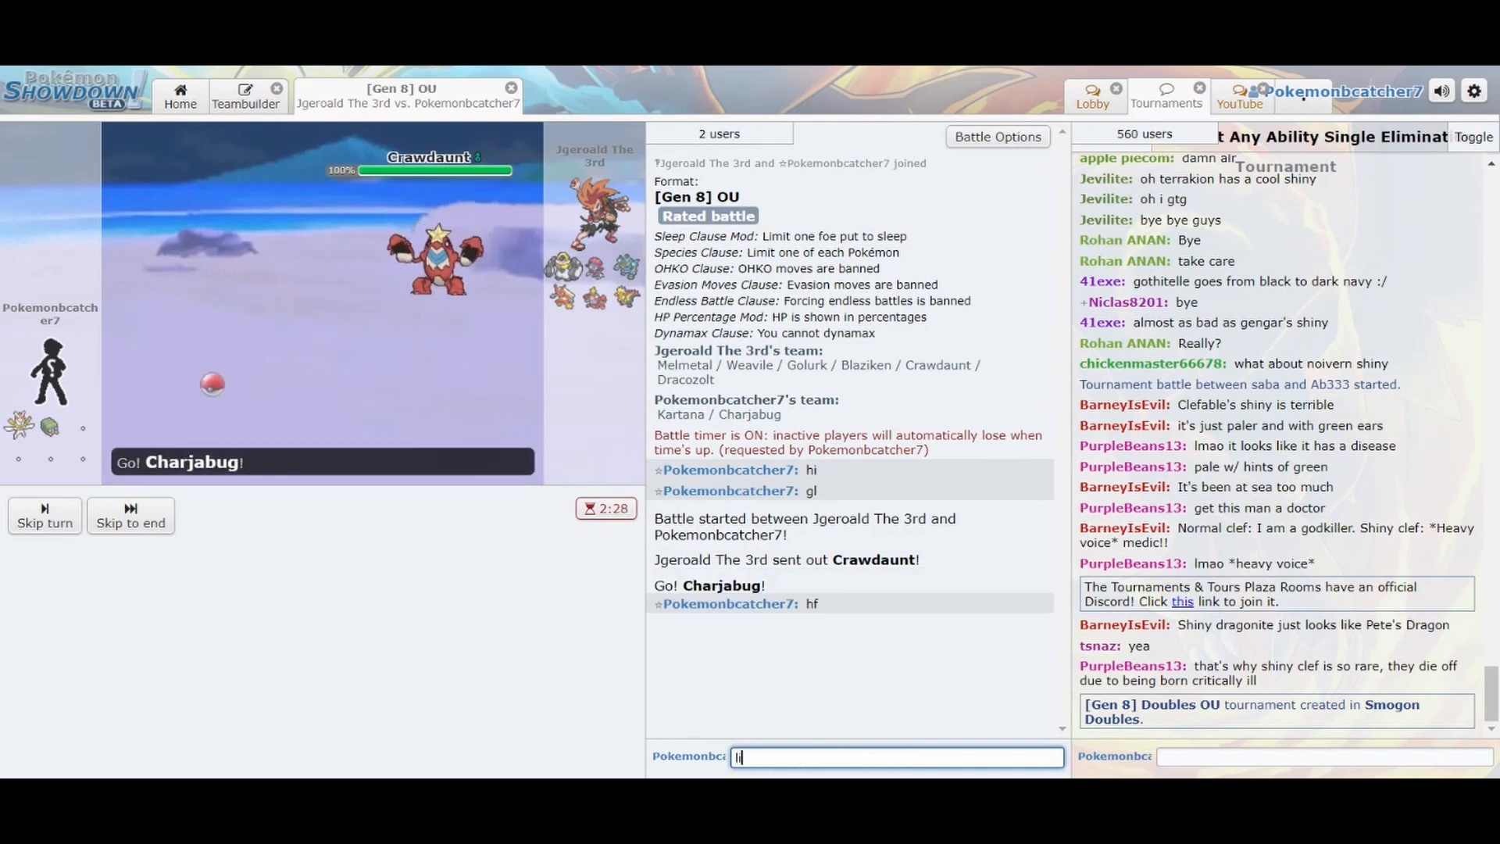
pyautogui.write('like your ch')
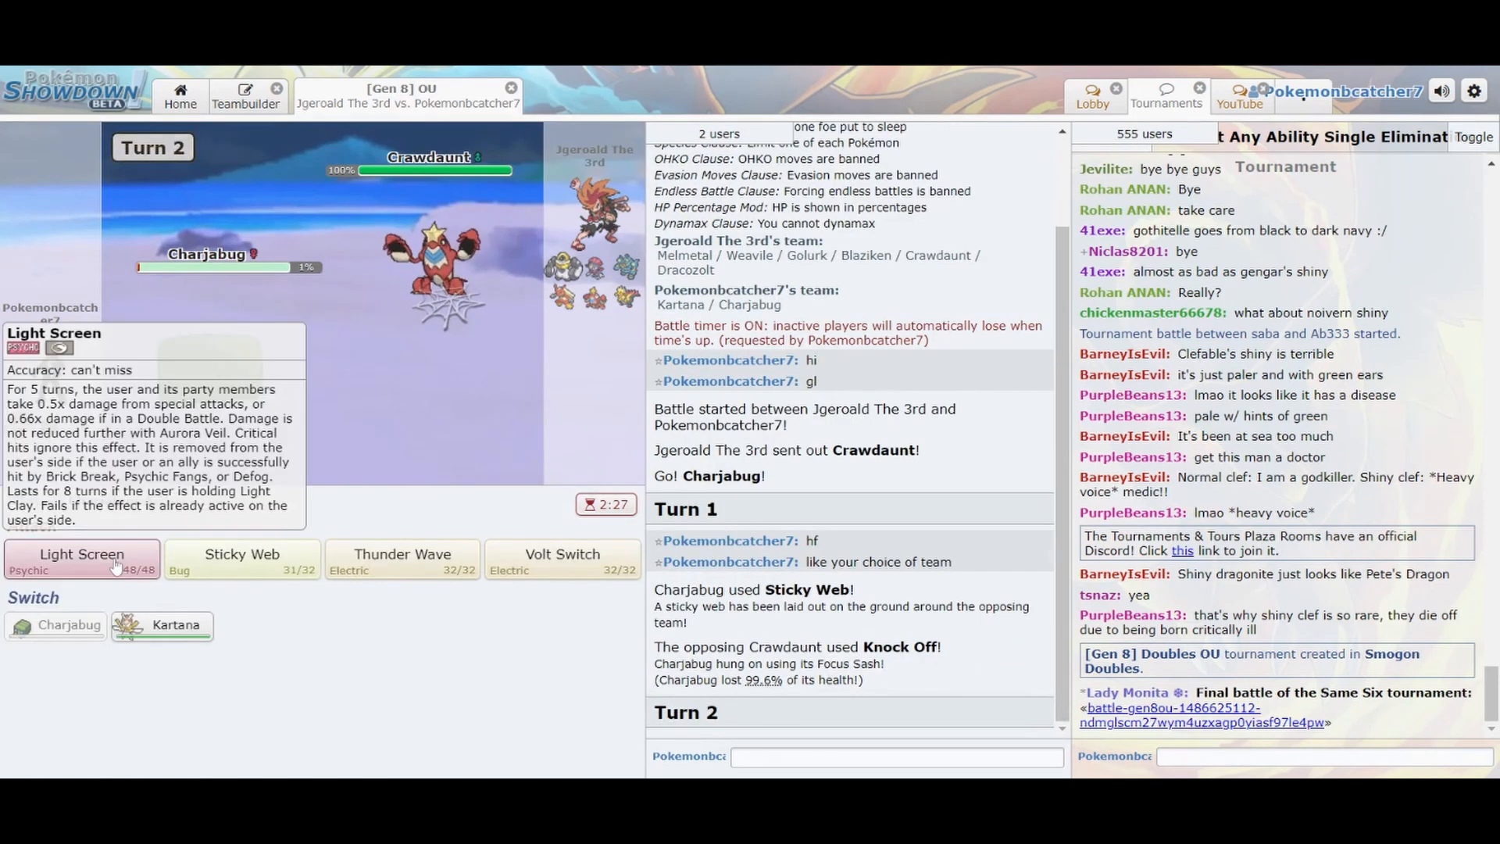
# Paralyze the opposing Crawdaunt with Charjabug's Thunder Wave.
pyautogui.click(402, 558)
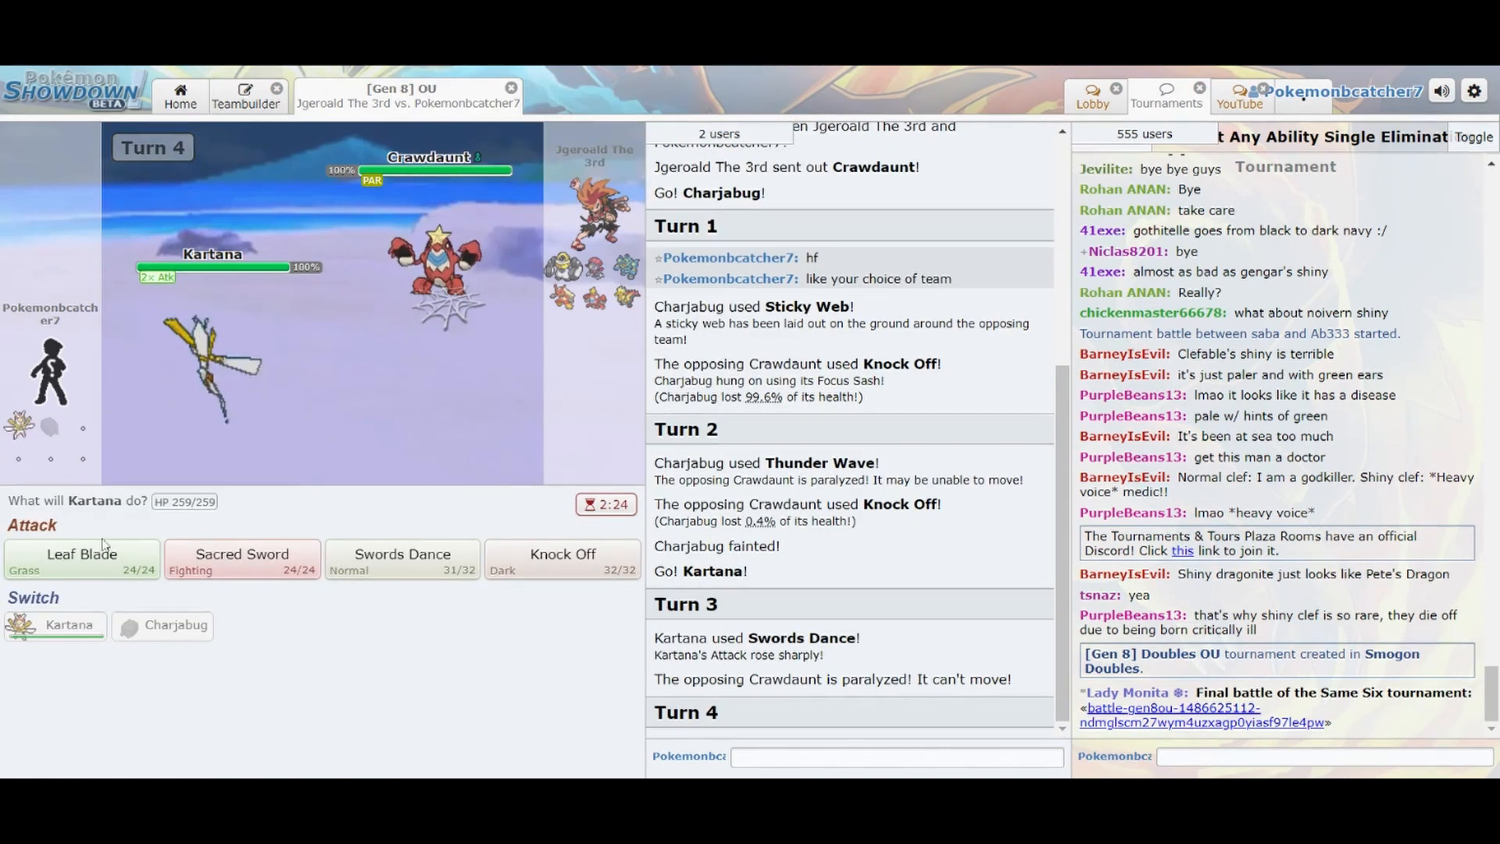
# Knock out Crawdaunt with Kartana's super-effective Leaf Blade.
pyautogui.click(81, 553)
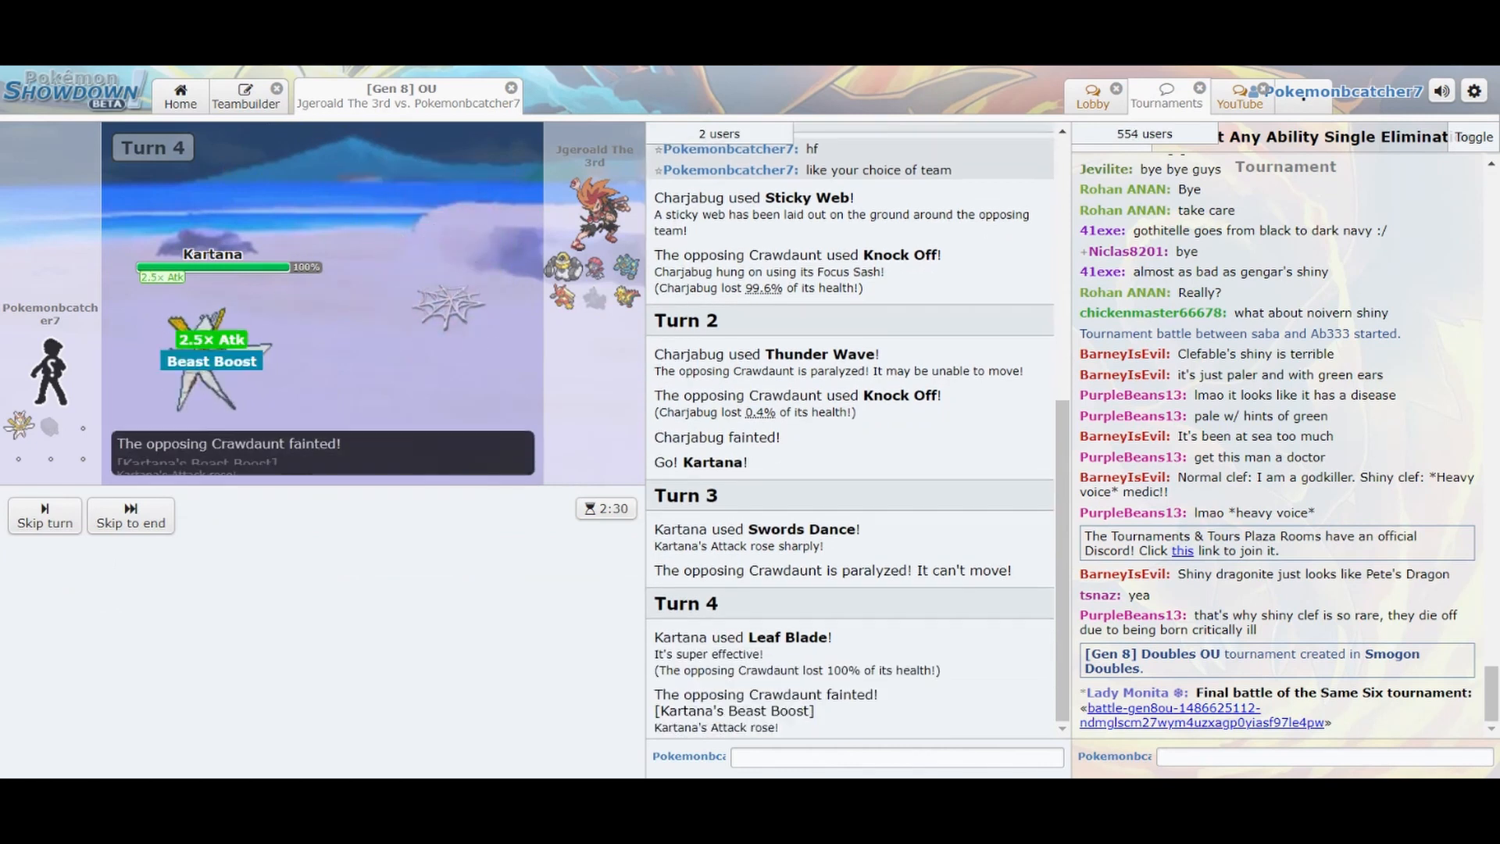
pyautogui.moveTo(562, 268)
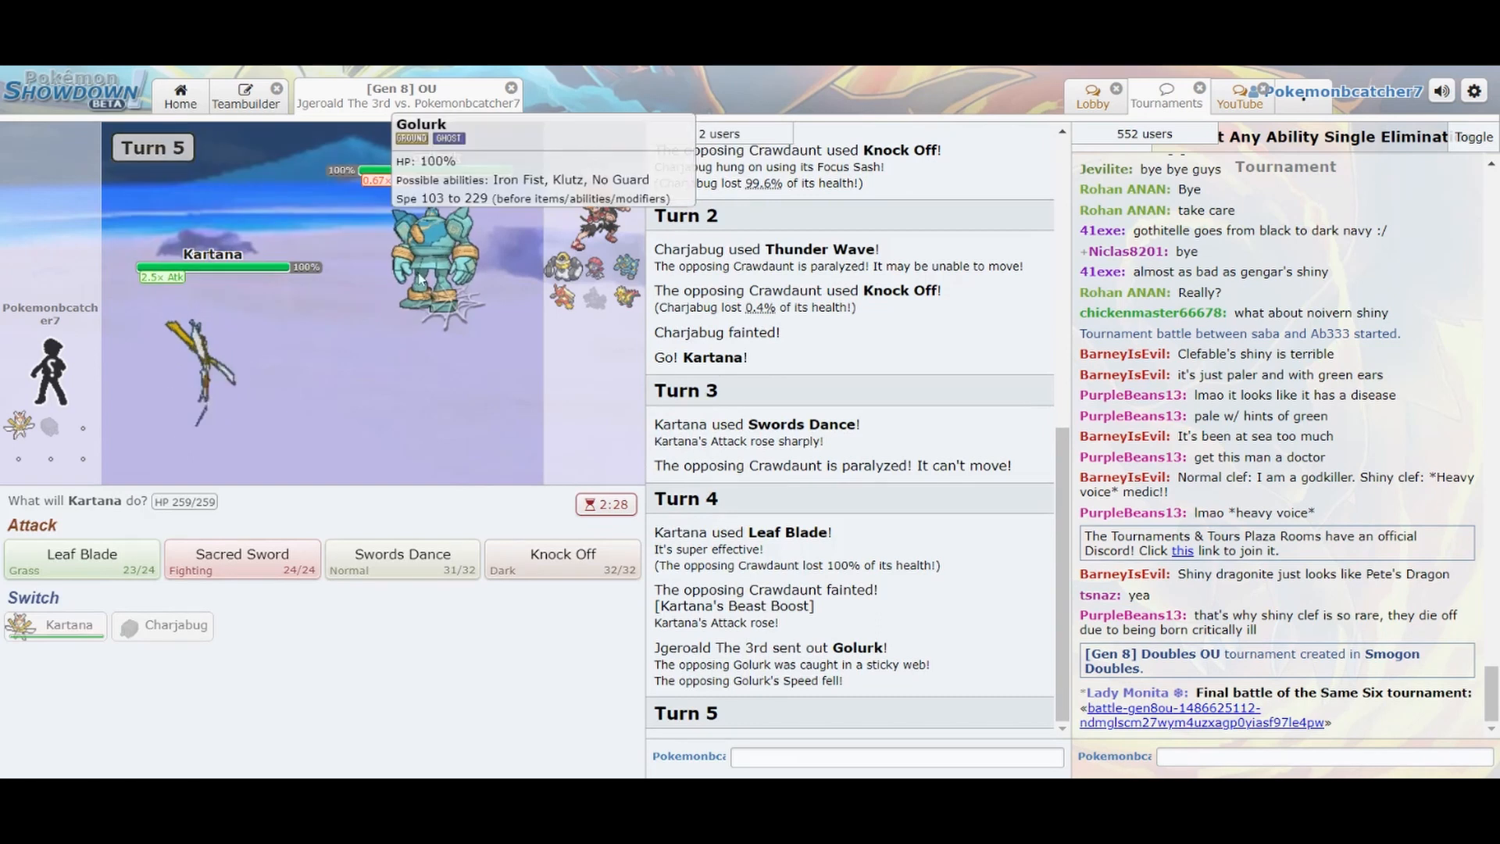
pyautogui.moveTo(528, 556)
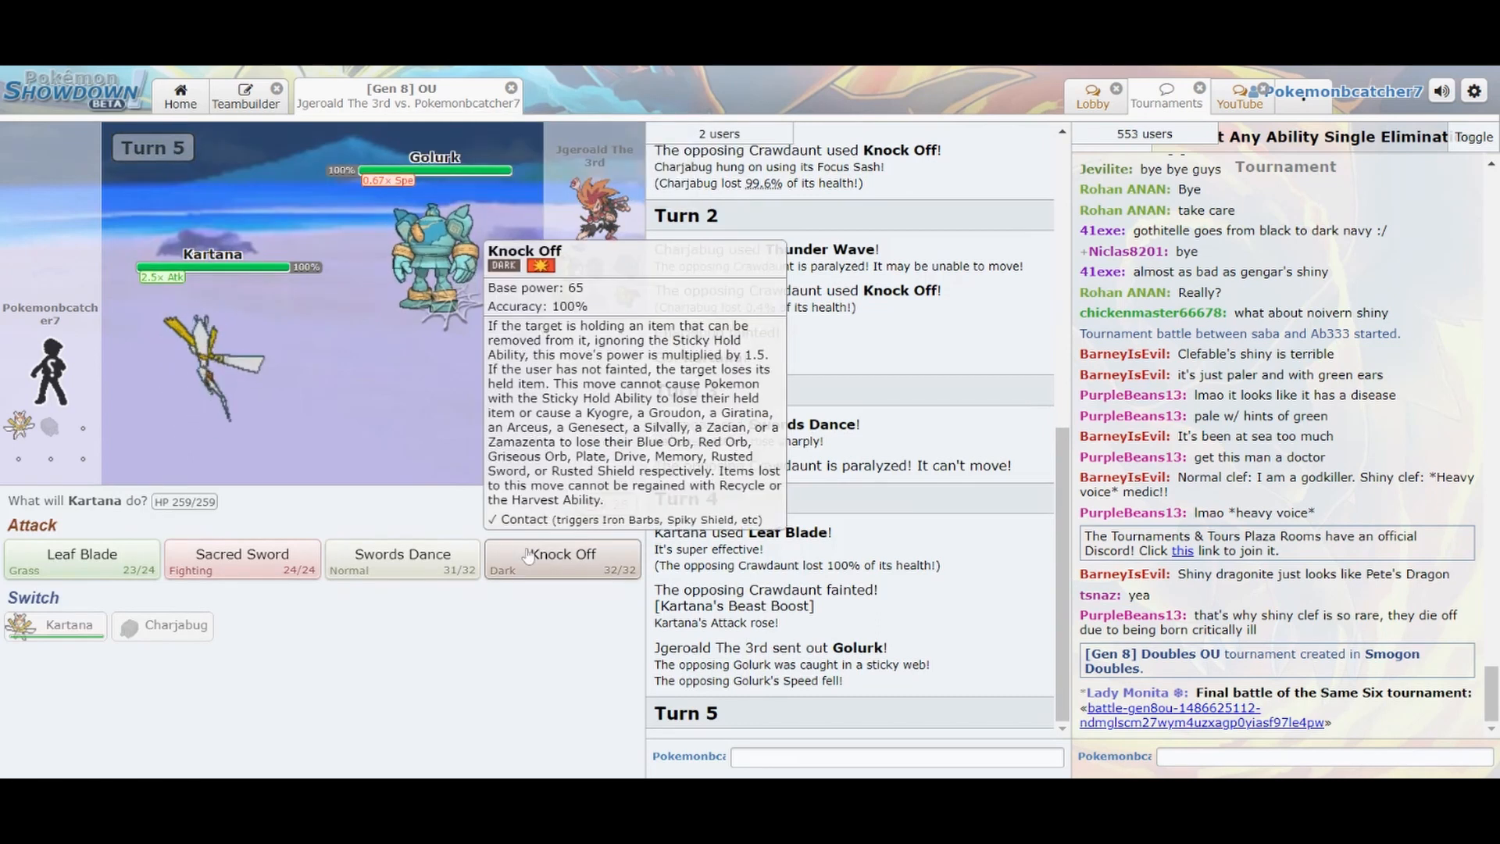
# Hit the incoming Golurk with Kartana's Knock Off.
pyautogui.click(563, 556)
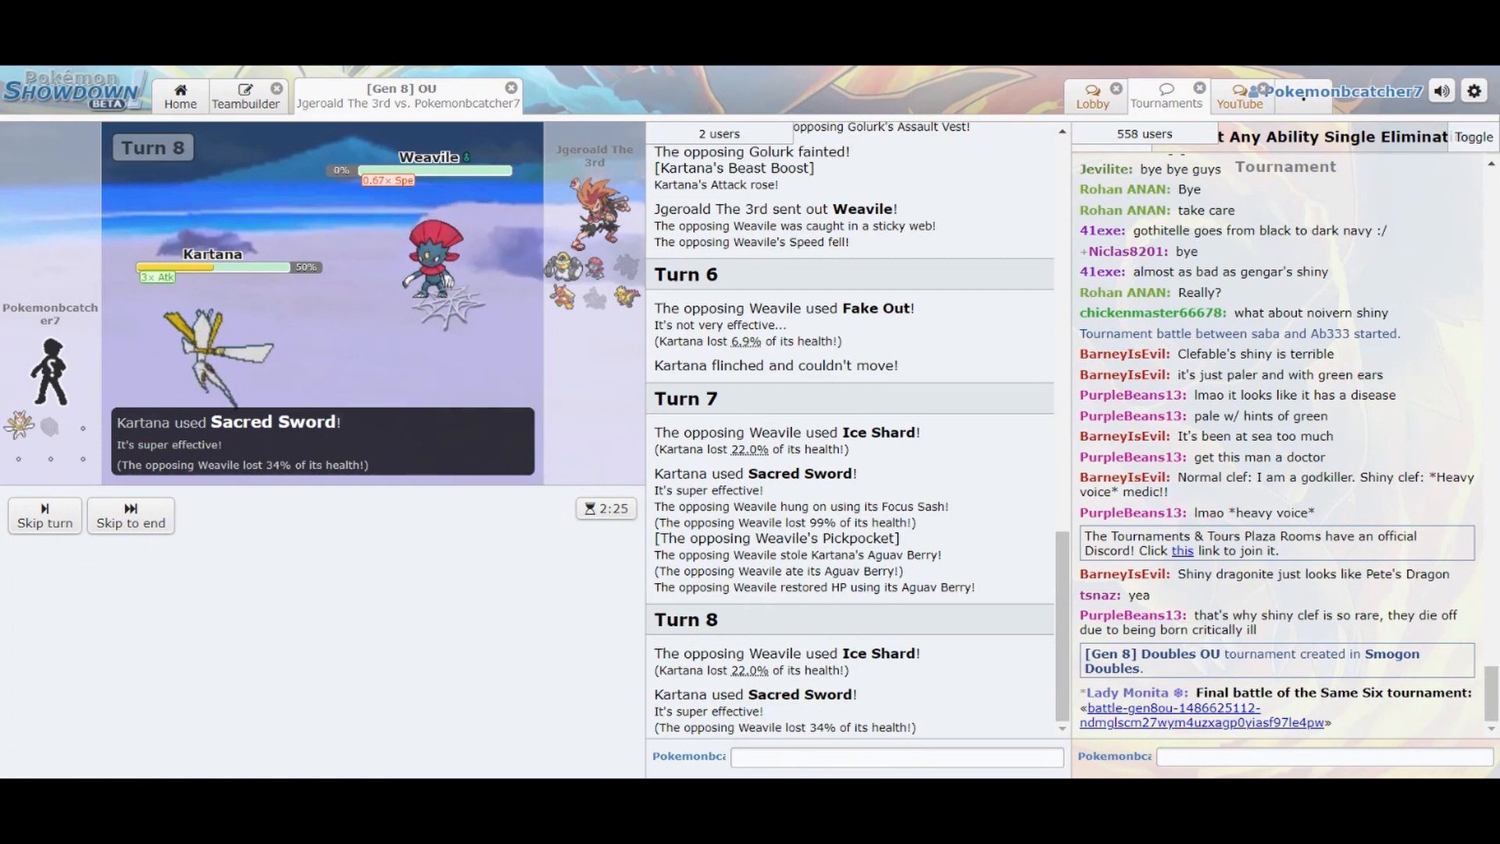
pyautogui.moveTo(553, 273)
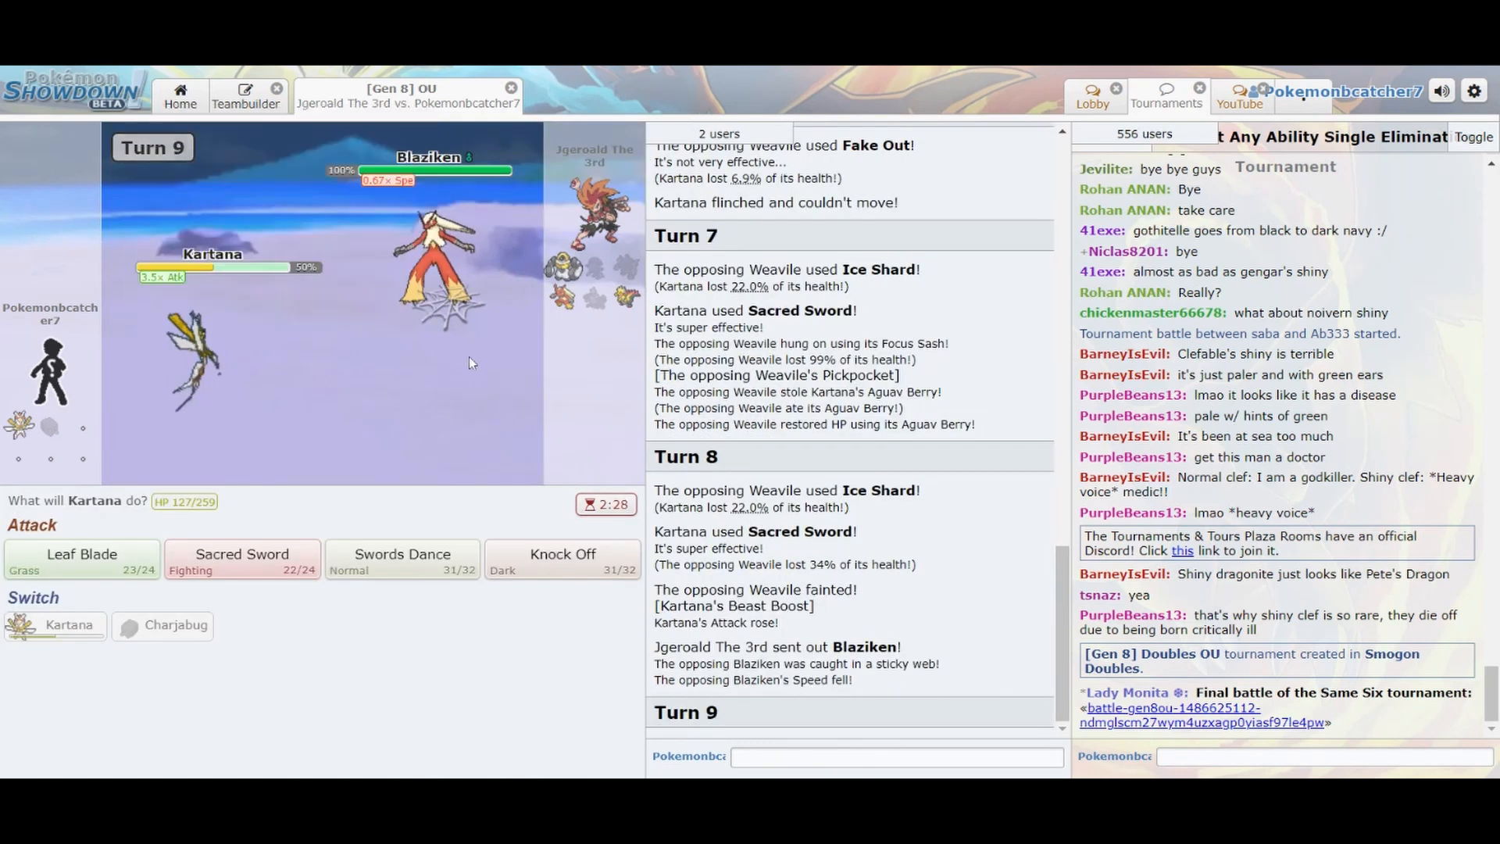
pyautogui.moveTo(237, 559)
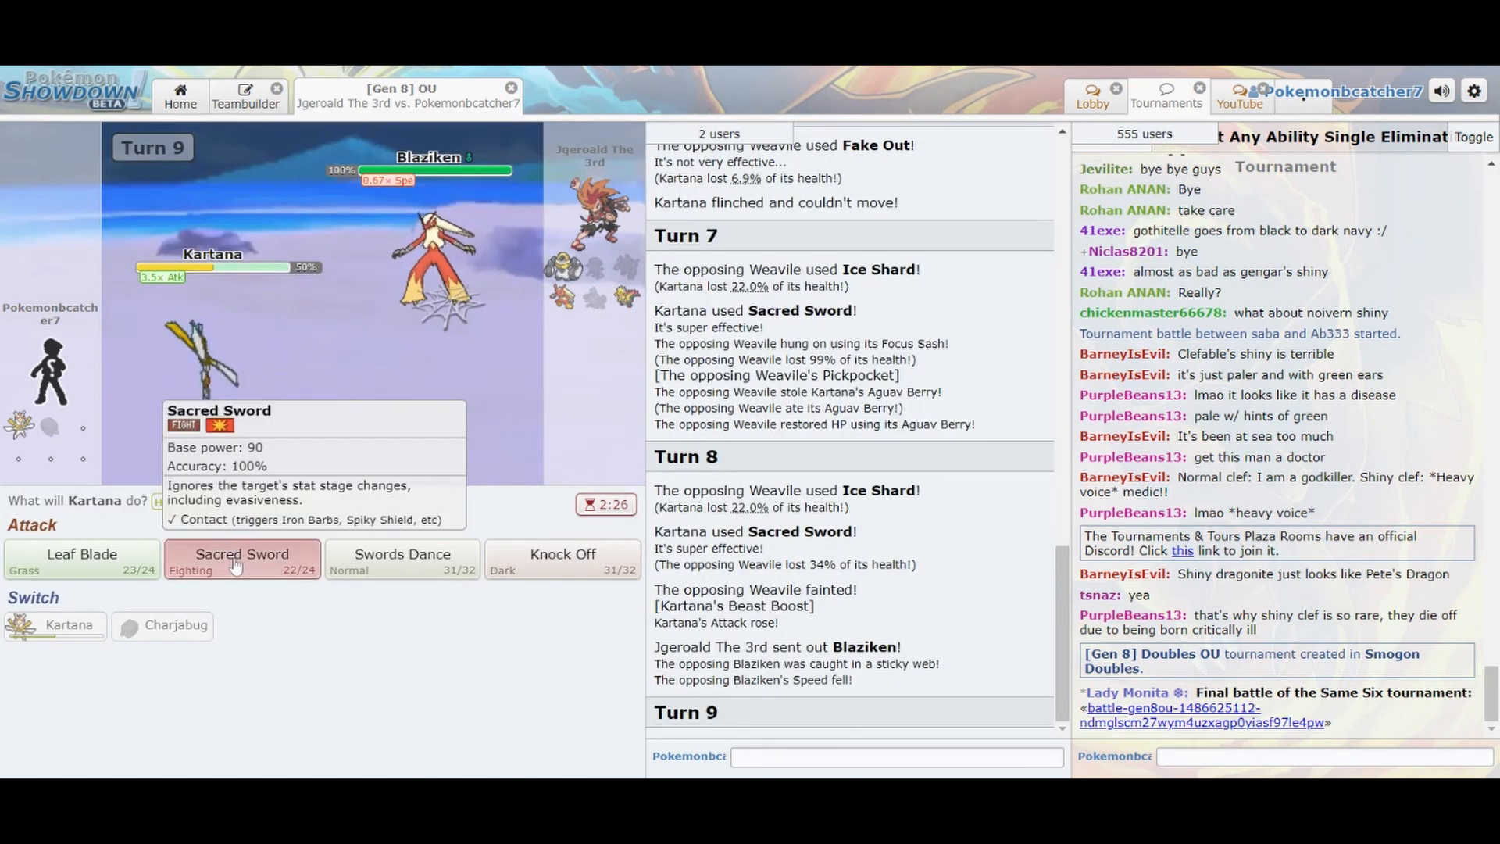
# Knock out Blaziken with Sacred Sword and choose Sacred Sword again against Melmetal.
pyautogui.click(242, 558)
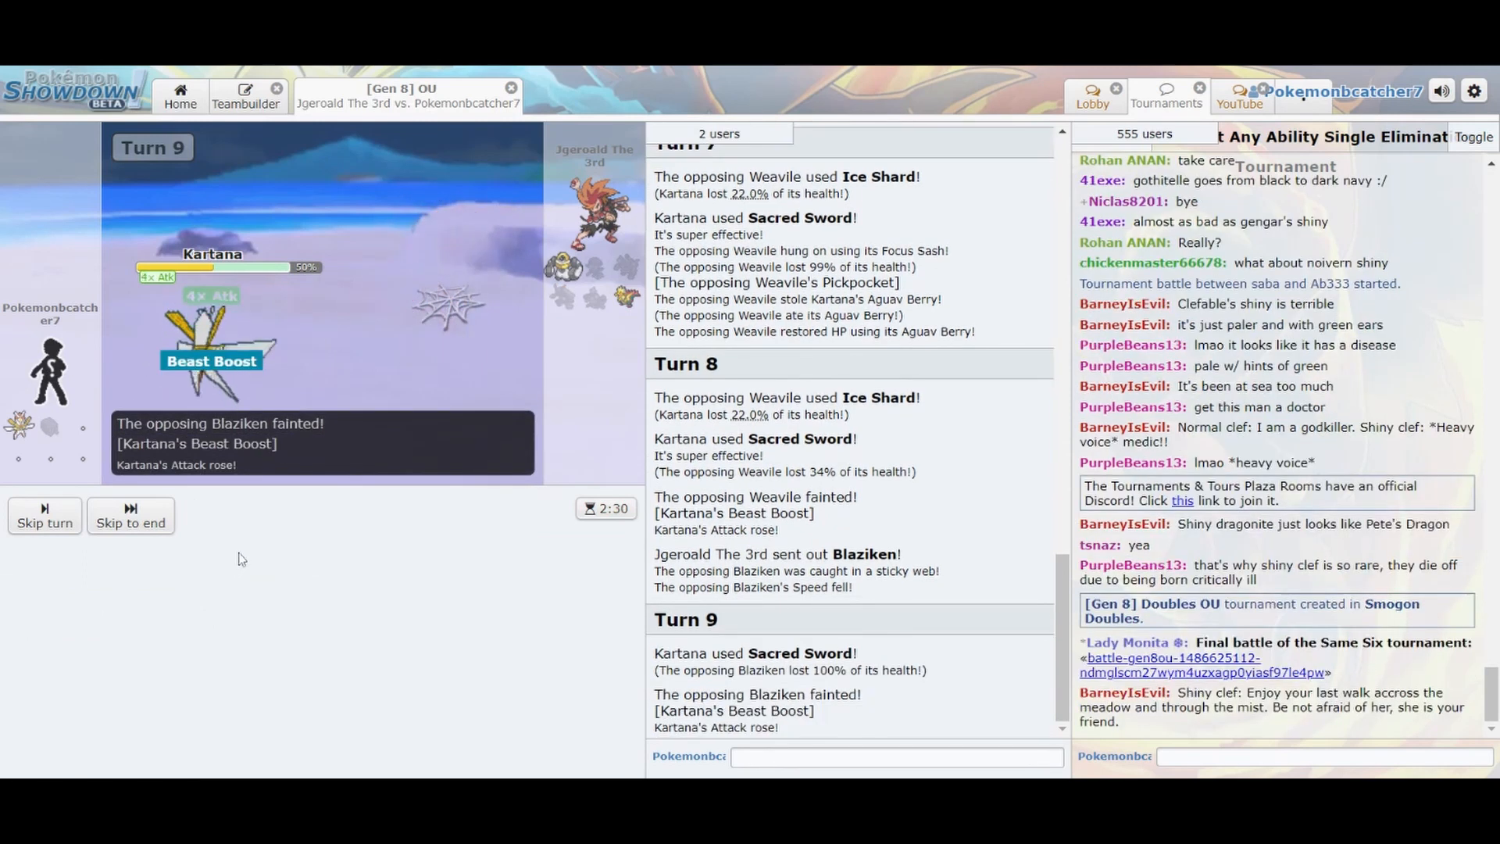
pyautogui.moveTo(564, 273)
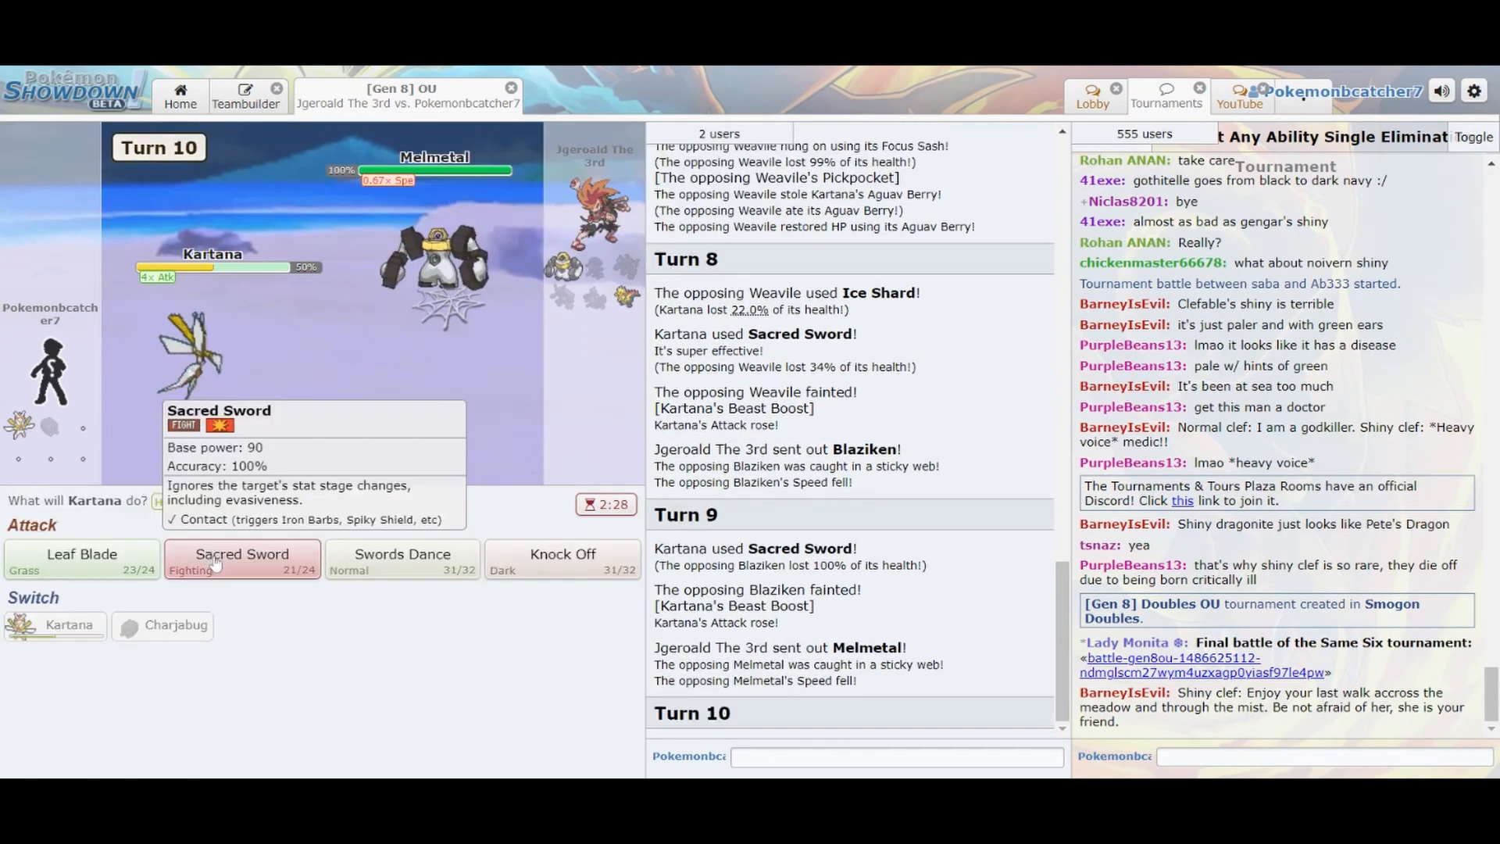
pyautogui.click(242, 558)
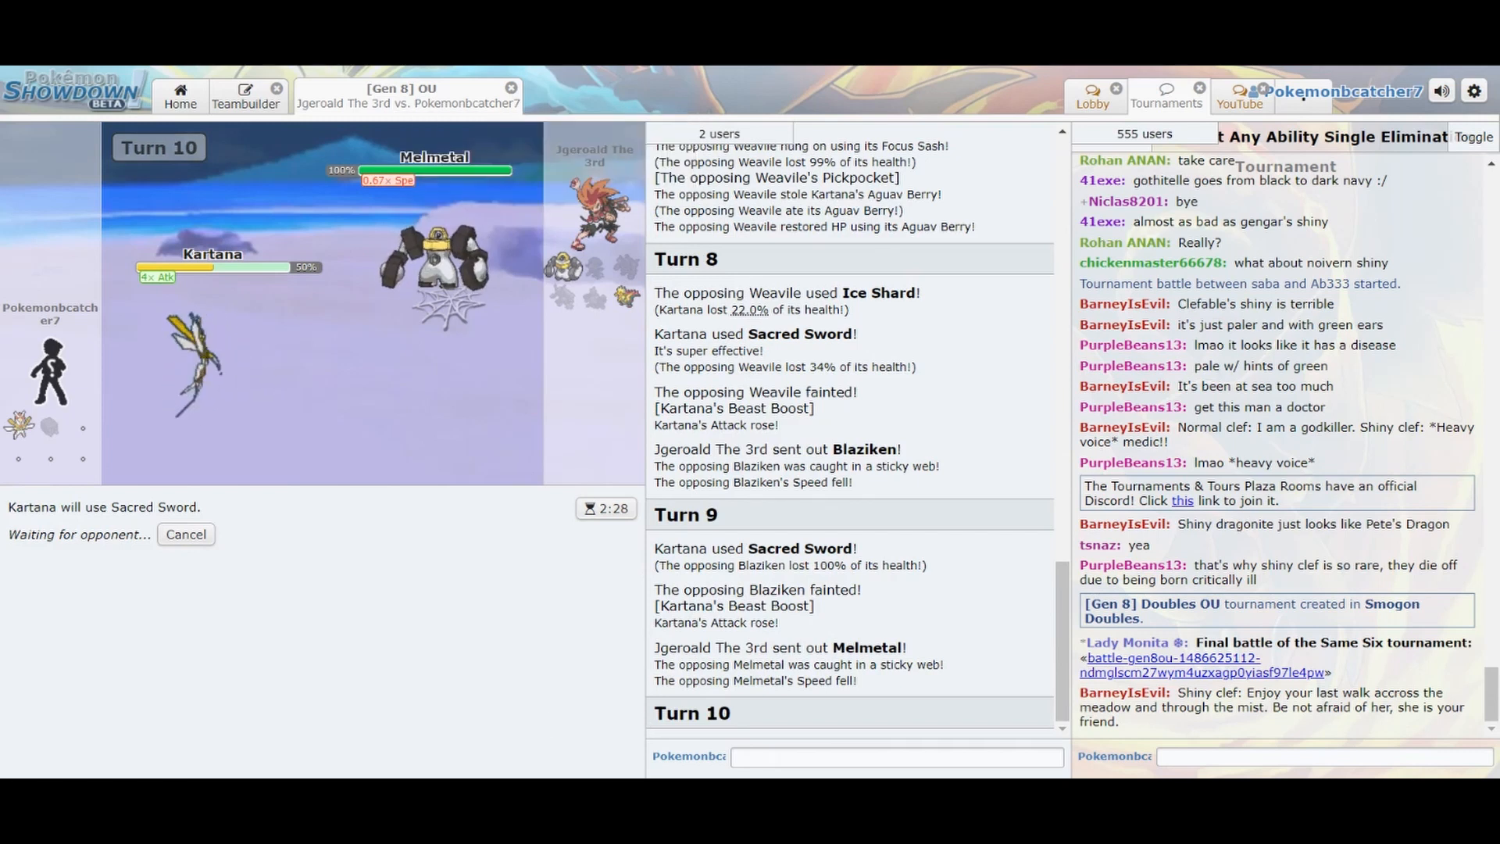